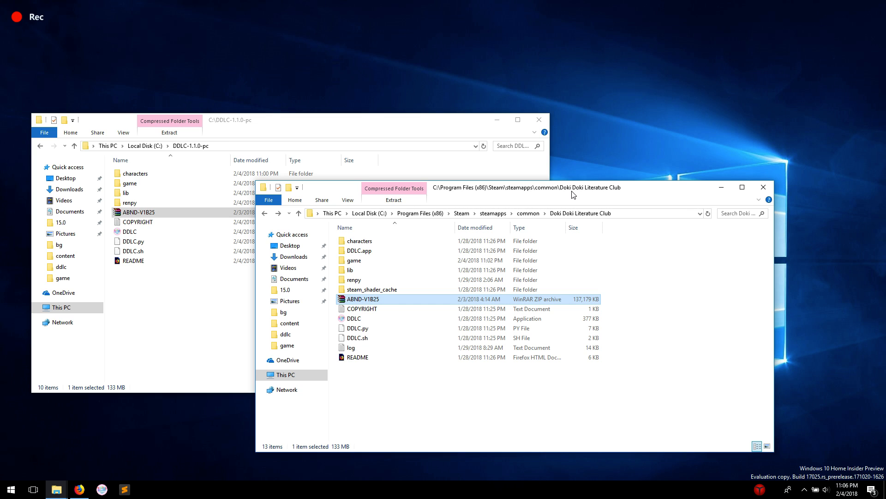
mouse_move(556, 164)
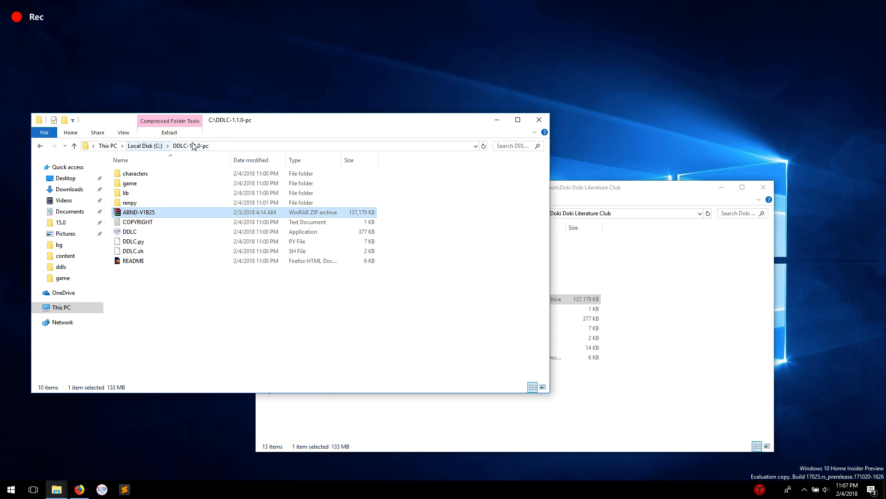
mouse_move(146, 214)
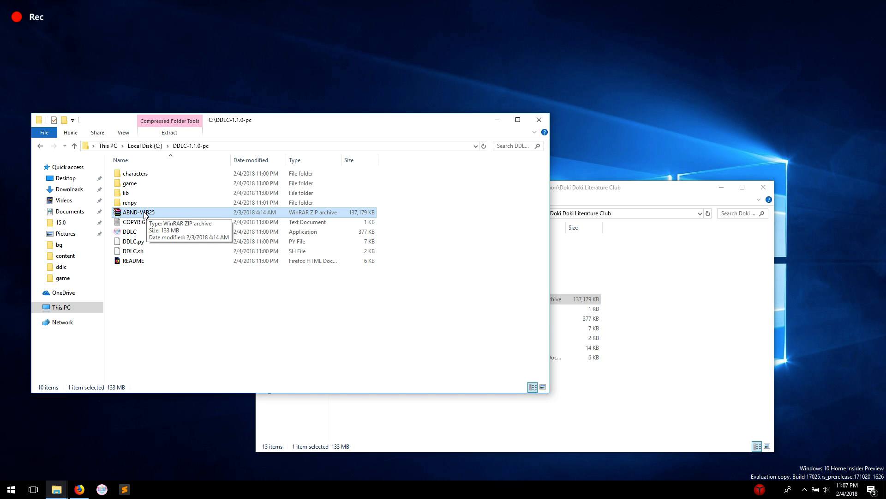
Open the ABND-V1B25 archive in File Explorer and copy all its mod files
right_click(138, 212)
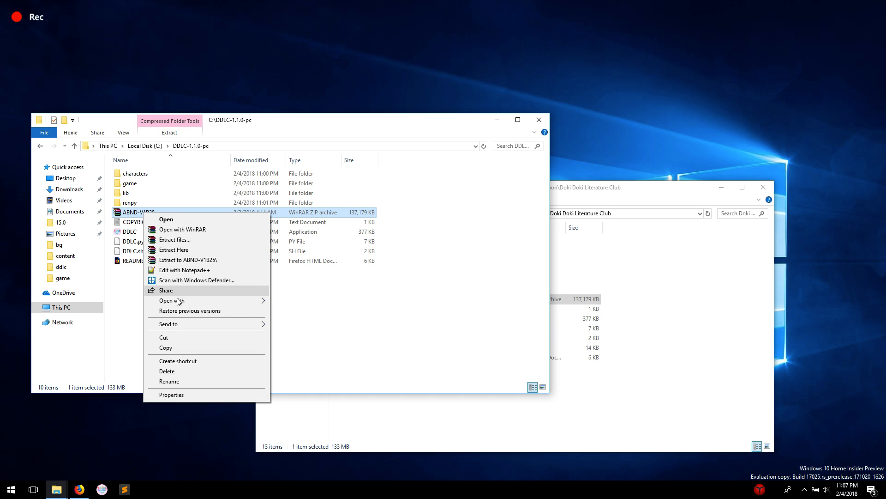
left_click(171, 301)
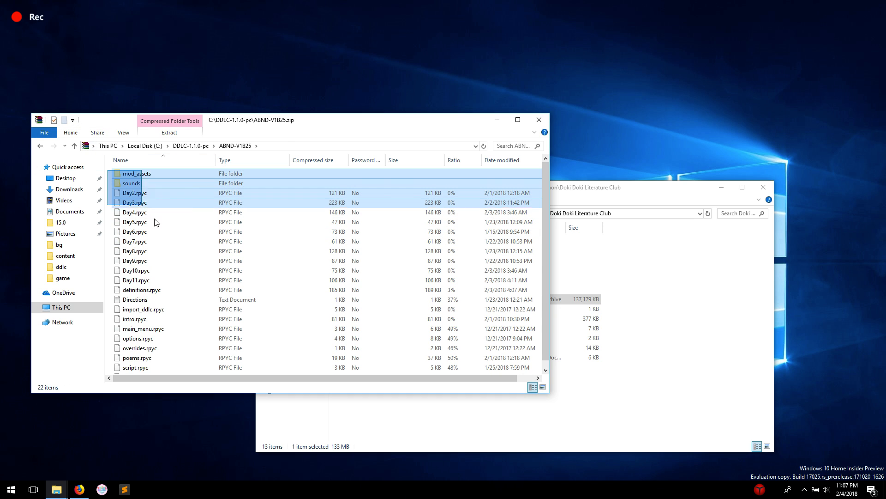
right_click(181, 252)
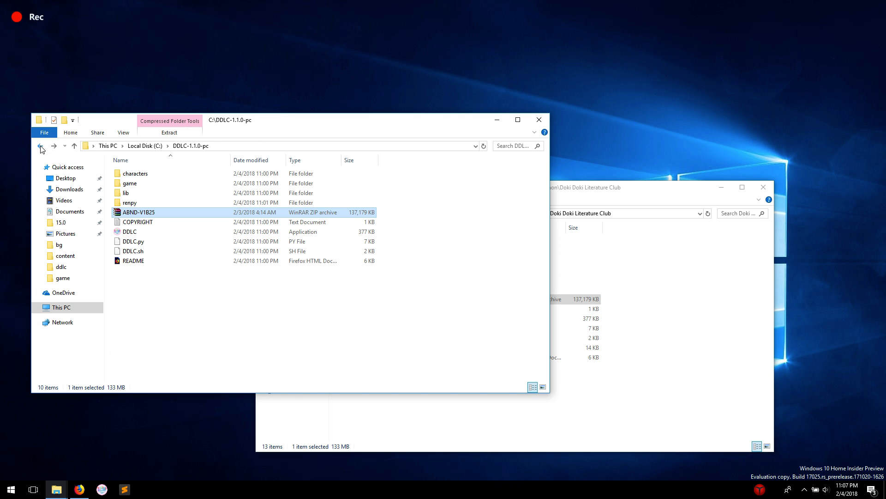
mouse_move(151, 183)
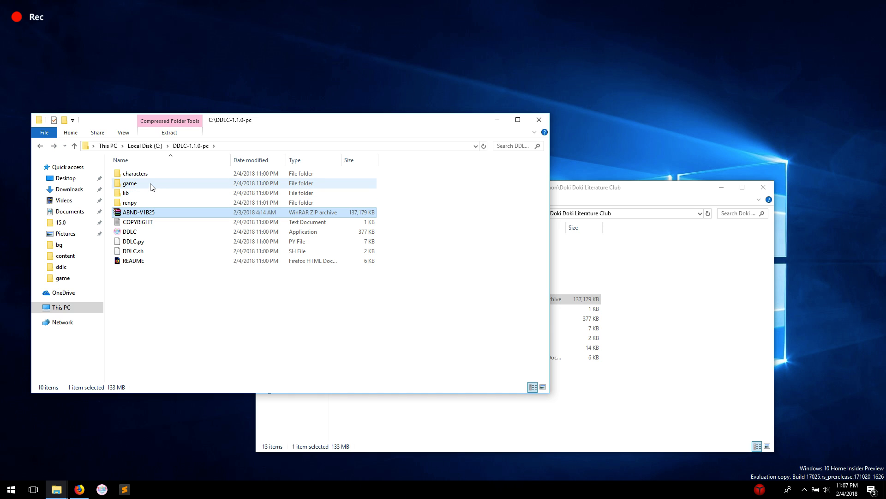
Paste the mod files into the standalone DDLC-1.1.0-pc game folder
double_click(130, 183)
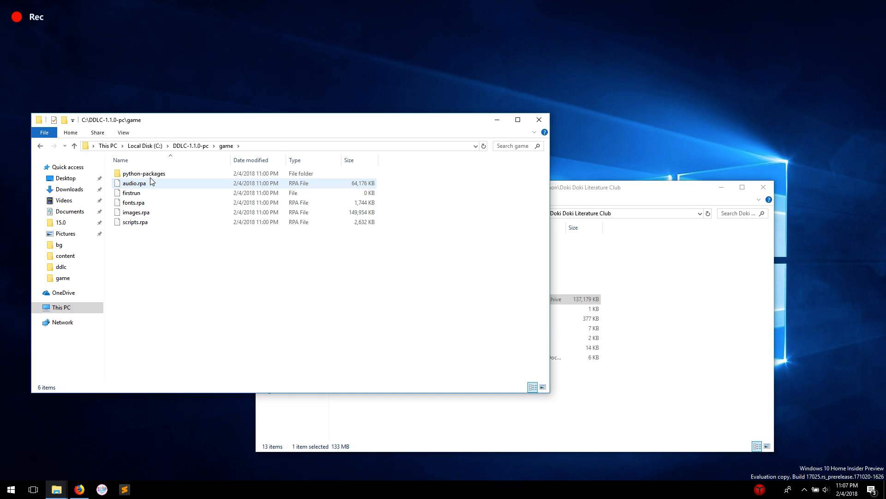
left_click(192, 154)
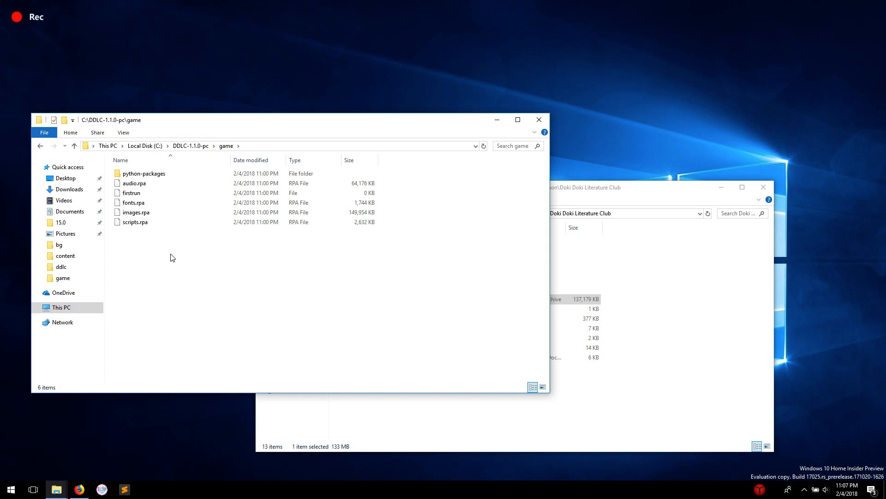
mouse_move(207, 296)
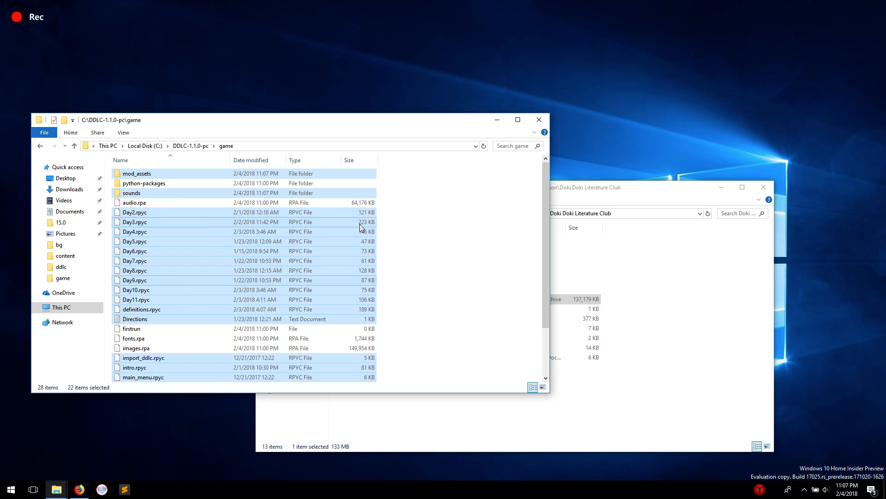
Inspect the pasted Day2.rpyc, Day3.rpyc and audio.rpa files
left_click(134, 212)
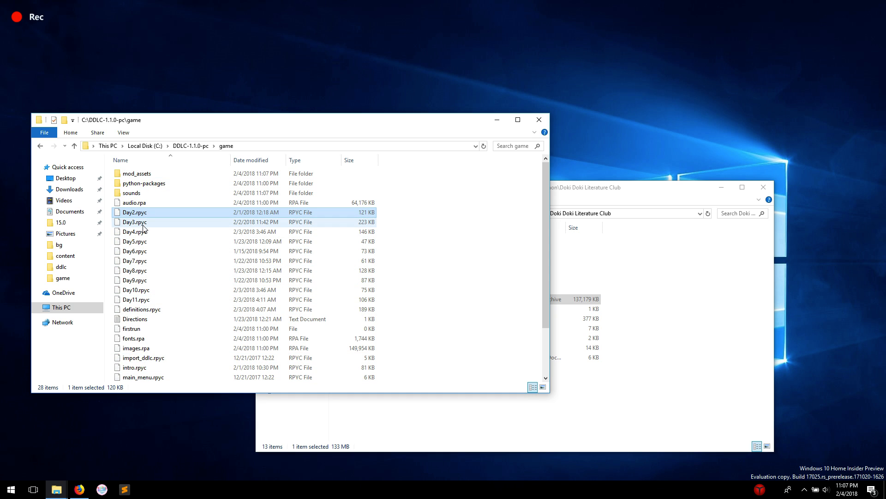
left_click(134, 221)
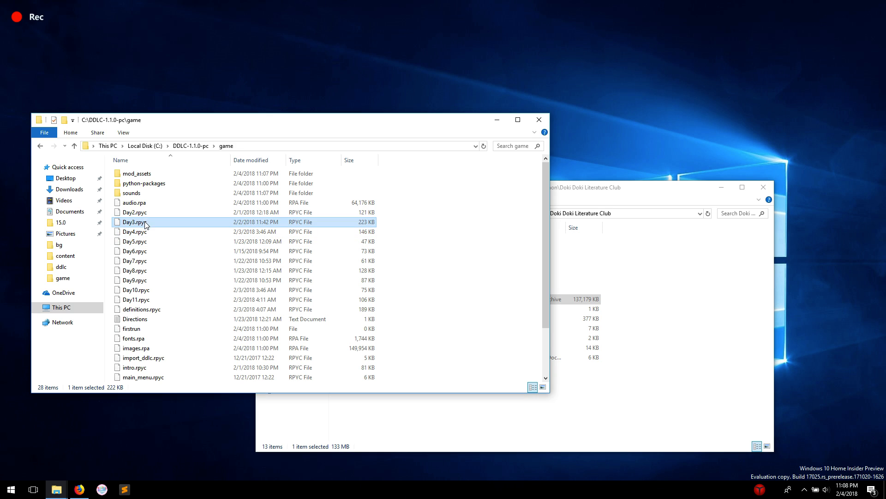
left_click(134, 212)
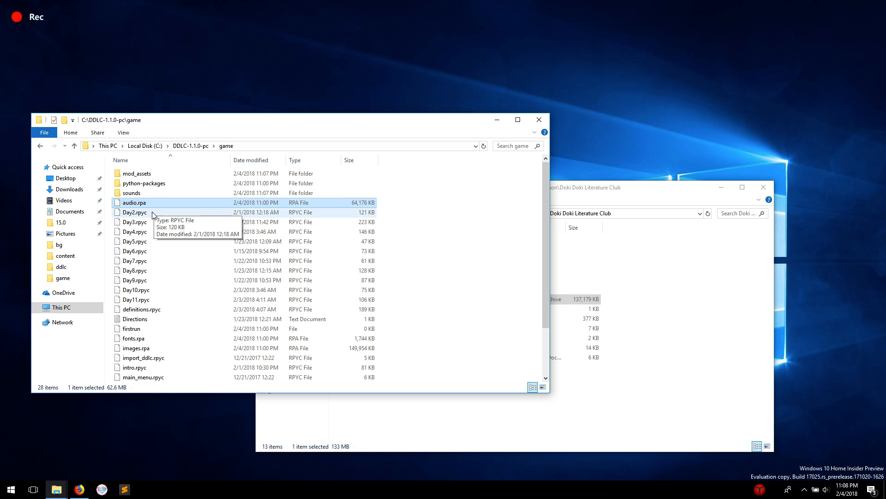
left_click(134, 202)
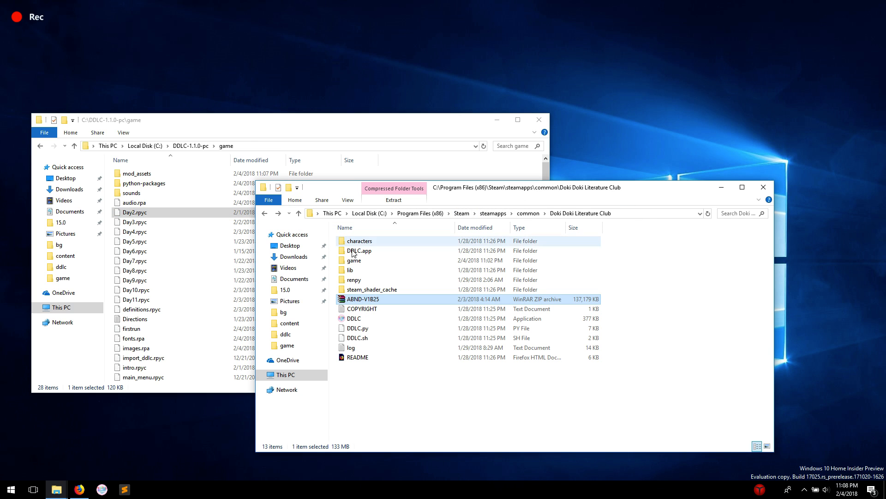
Open the Steam folder's ABND-V1B25 archive in File Explorer and copy all its mod files
right_click(363, 298)
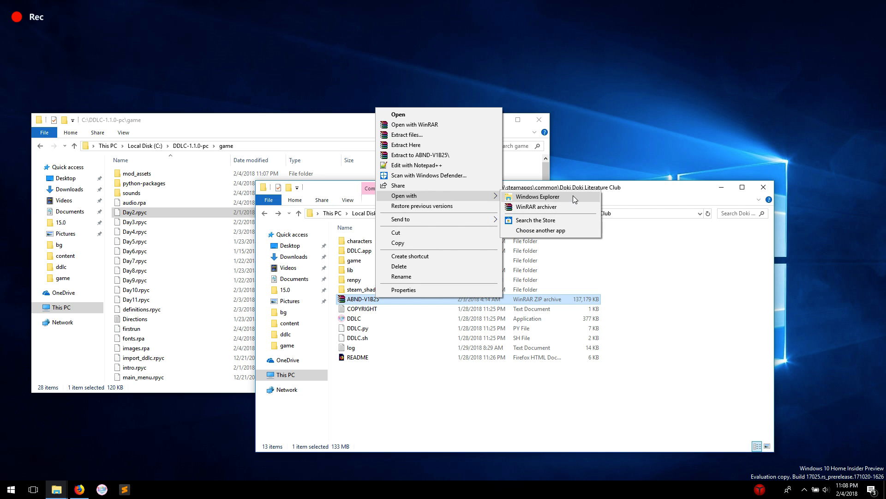
left_click(537, 197)
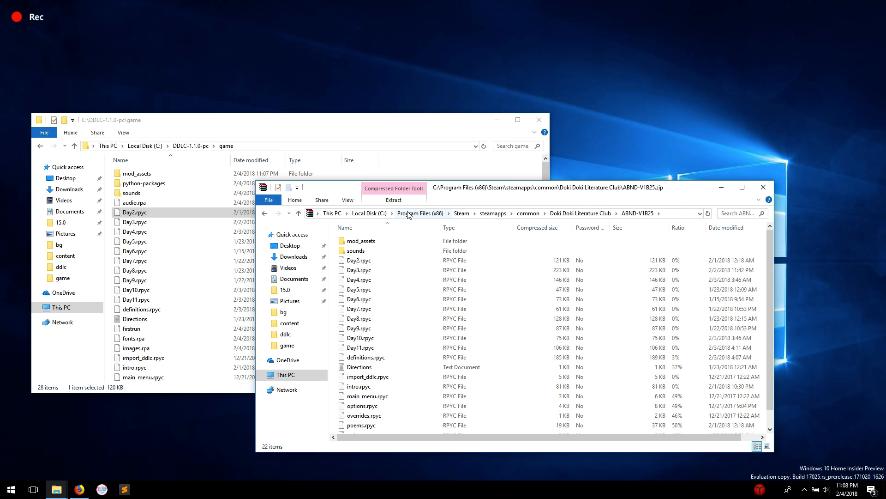
left_click(361, 240)
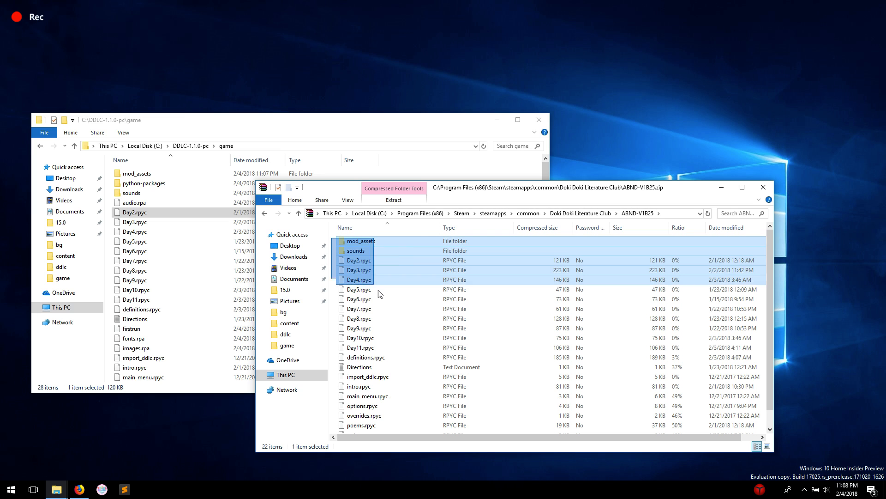
right_click(385, 327)
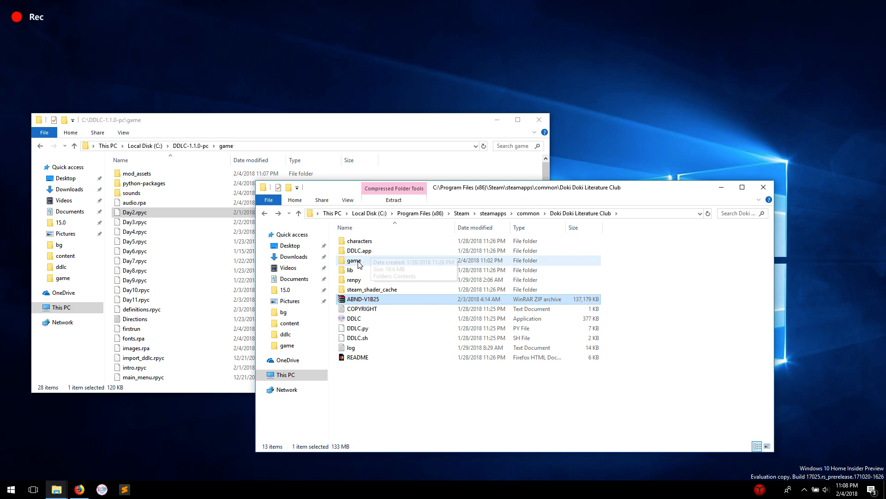
Open the Steam game folder to paste the 22 mod items into it
double_click(354, 260)
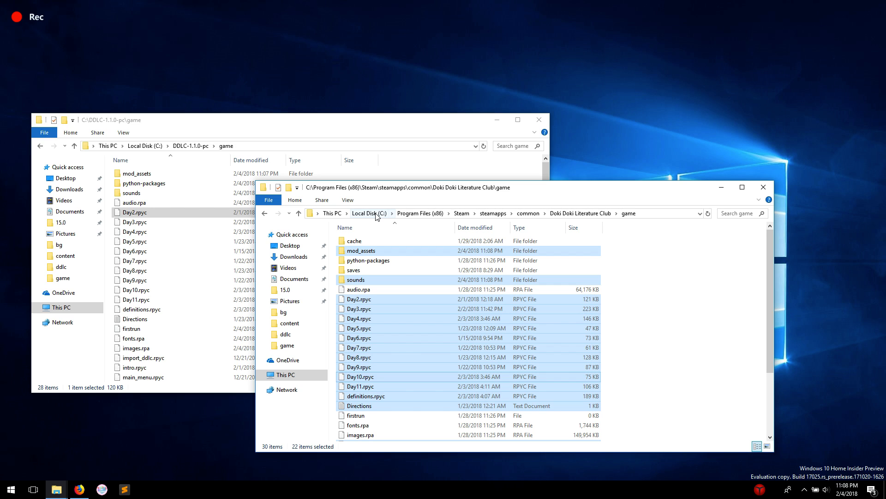
mouse_move(441, 220)
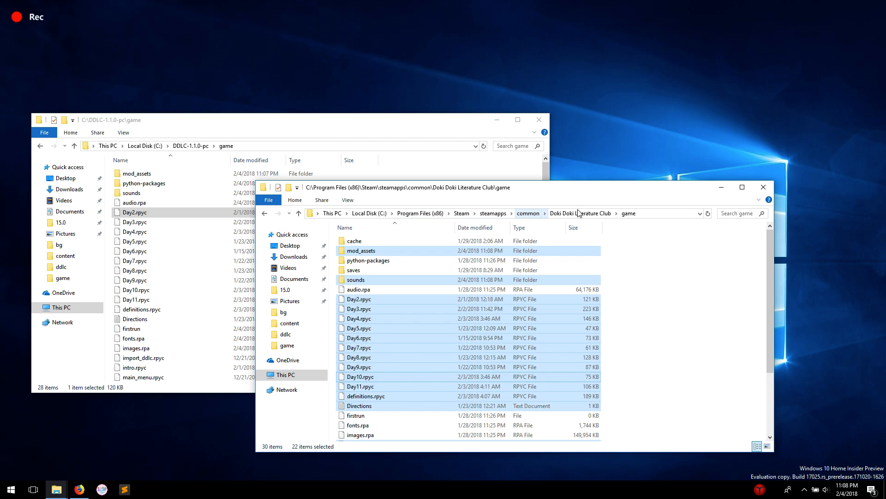
mouse_move(635, 215)
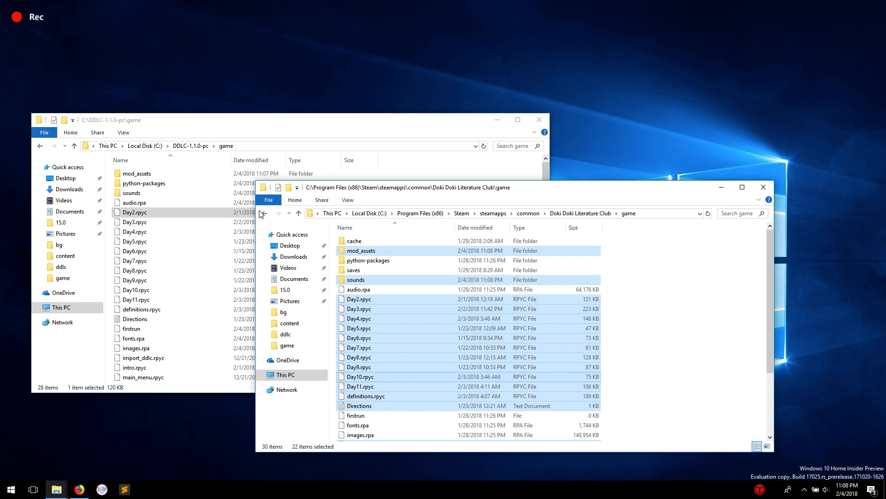
mouse_move(263, 214)
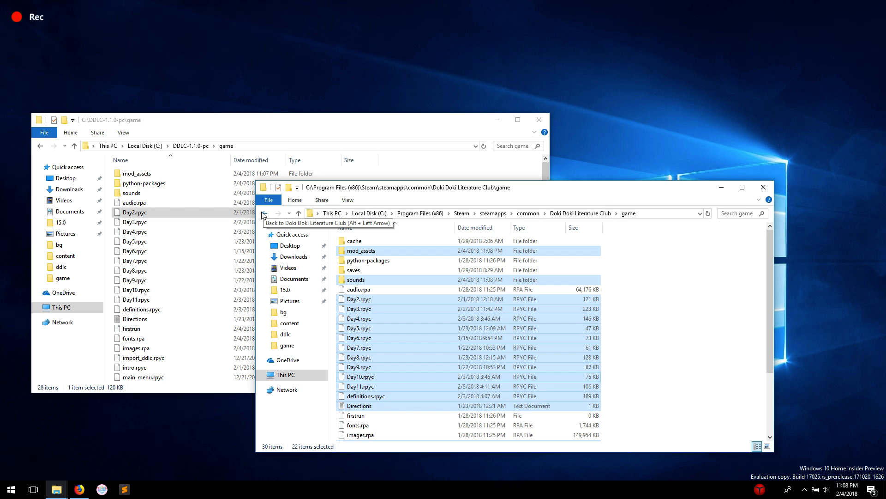
mouse_move(263, 215)
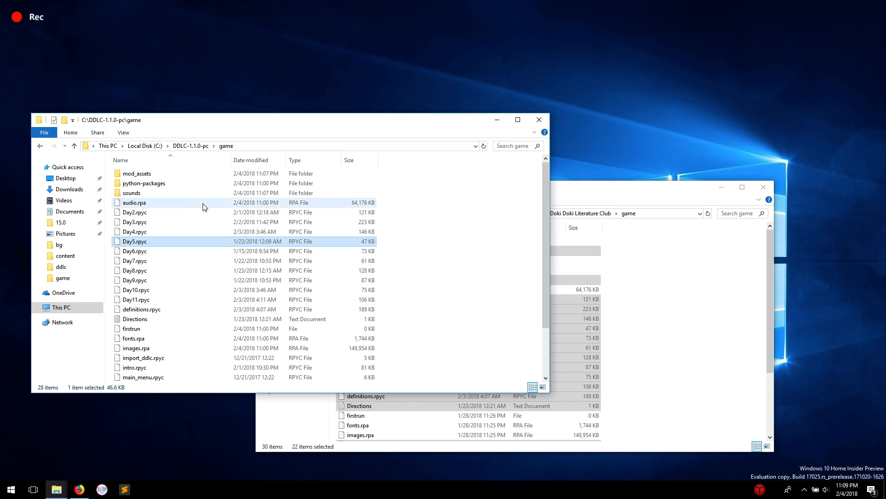
Go back to the DDLC-1.1.0-pc folder and reposition its window
left_click(39, 146)
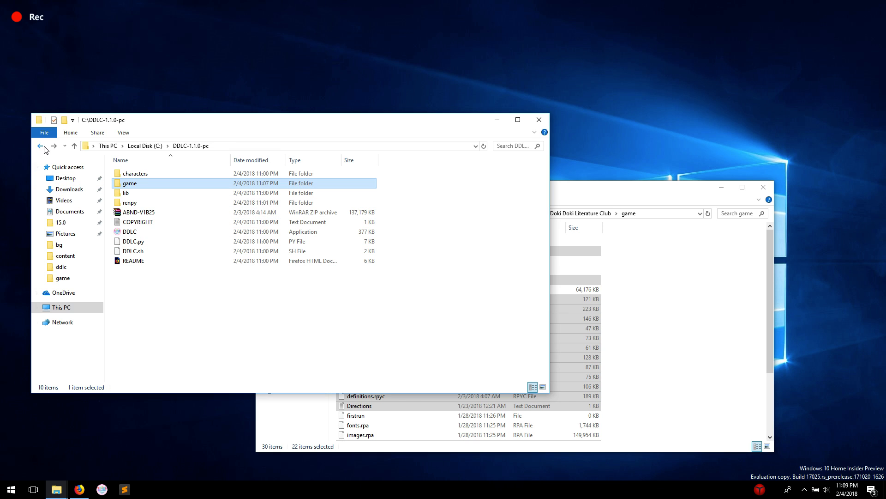
mouse_move(129, 231)
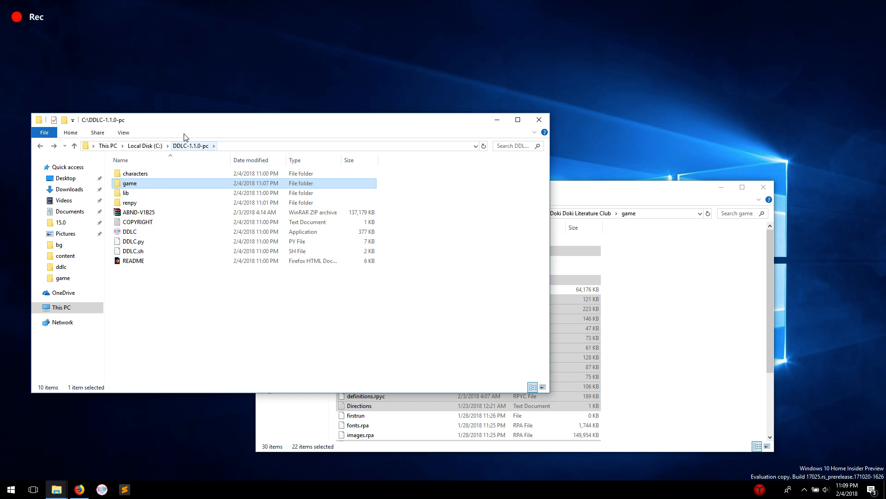
left_click_drag(187, 119, 260, 123)
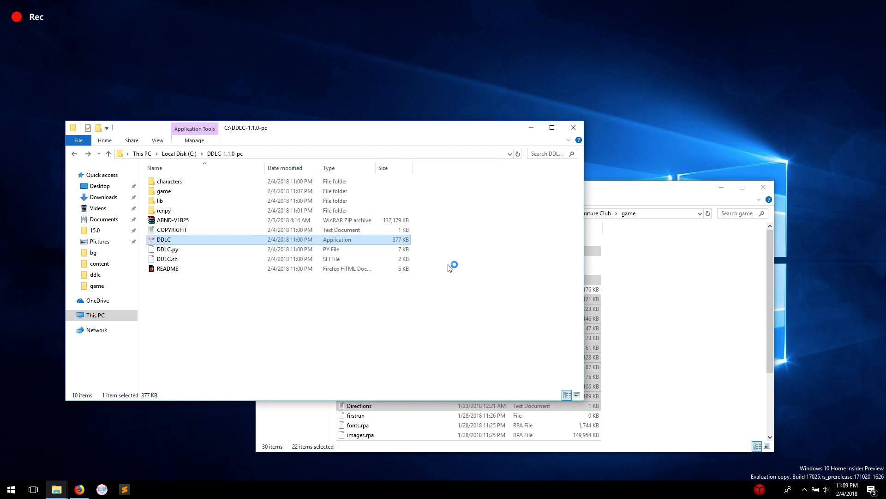
mouse_move(448, 268)
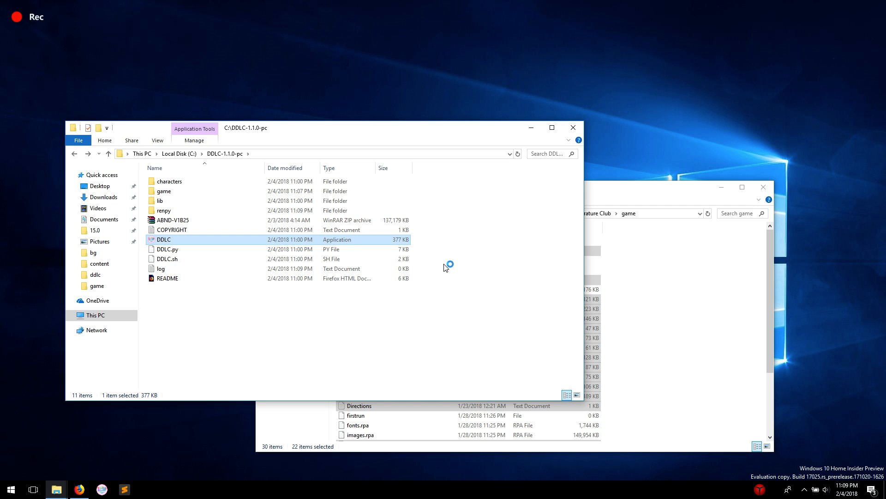
Launch standalone DDLC.exe, agree to the mod terms, reach the A Brand New Day title, and quit
double_click(164, 239)
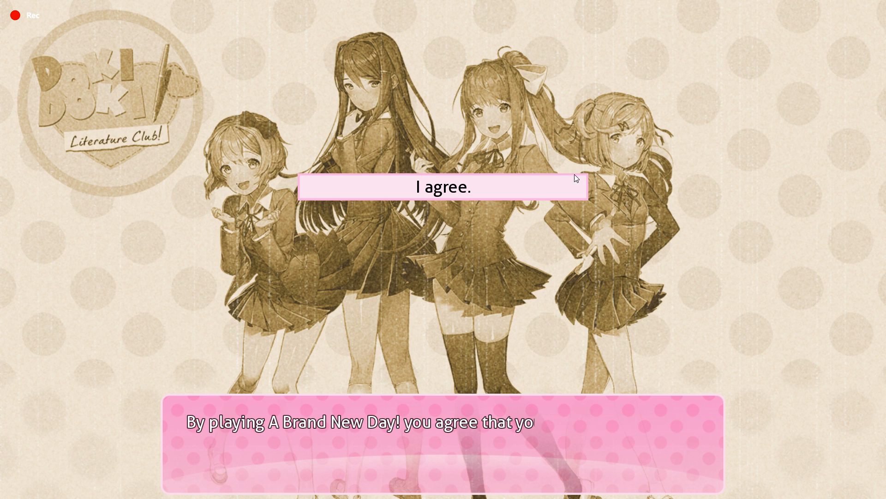
left_click(444, 187)
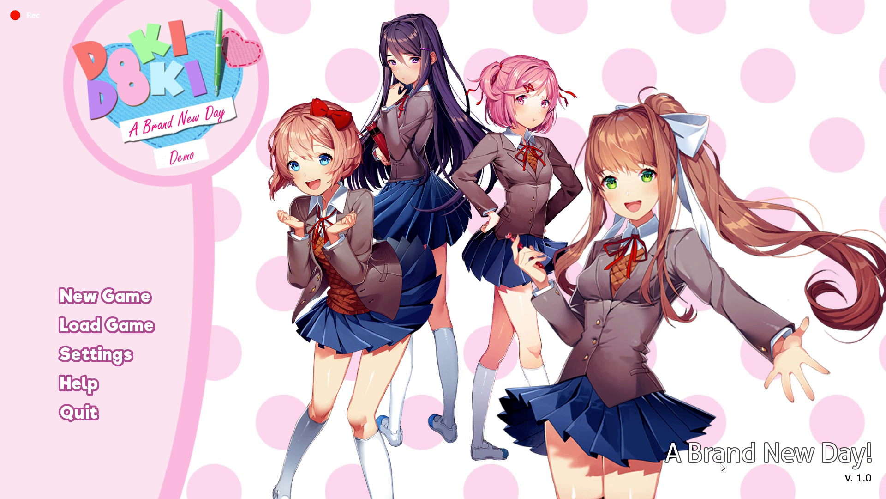
left_click(105, 295)
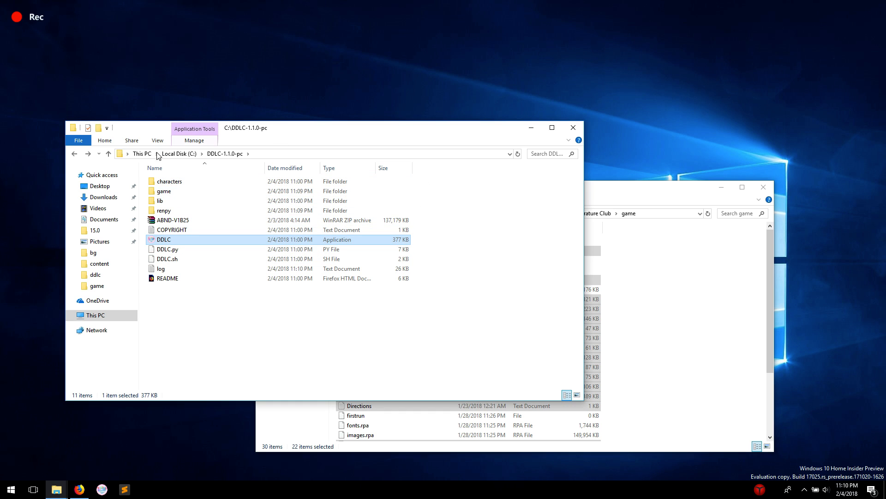
mouse_move(742, 97)
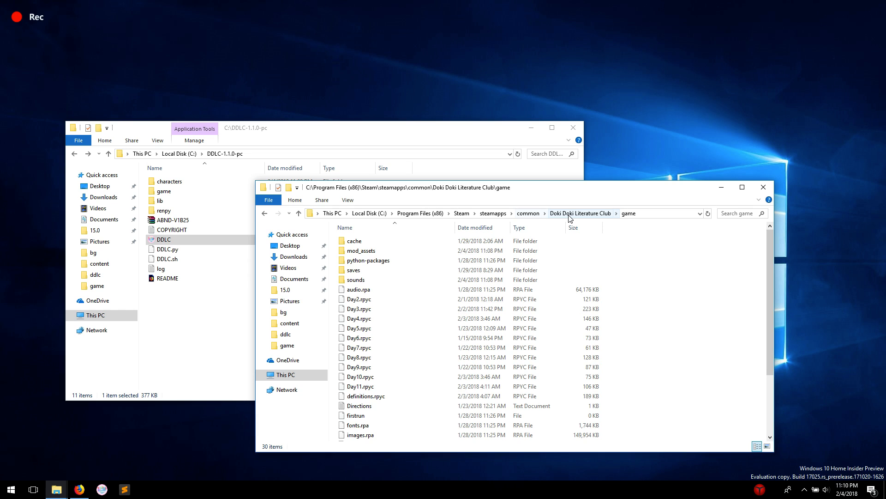
Go up to the Steam Doki Doki Literature Club main folder
left_click(580, 214)
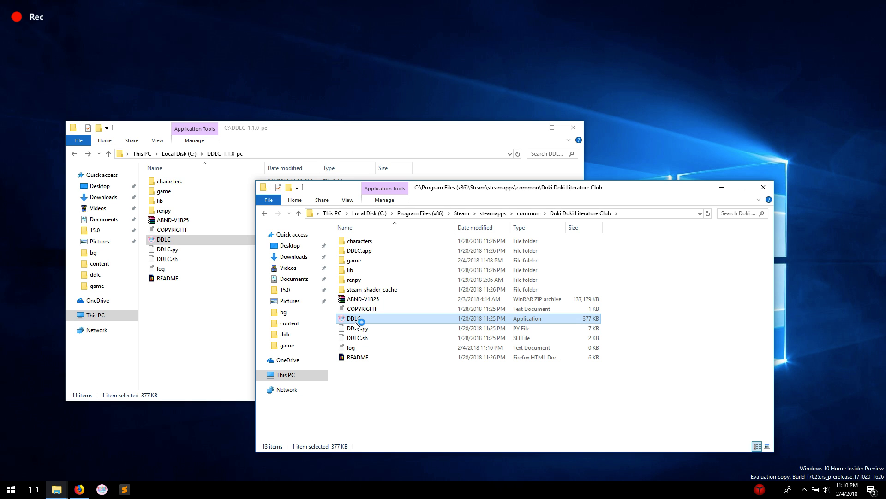
Launch the Steam DDLC.exe, reach the A Brand New Day! Demo title, and quit
double_click(354, 318)
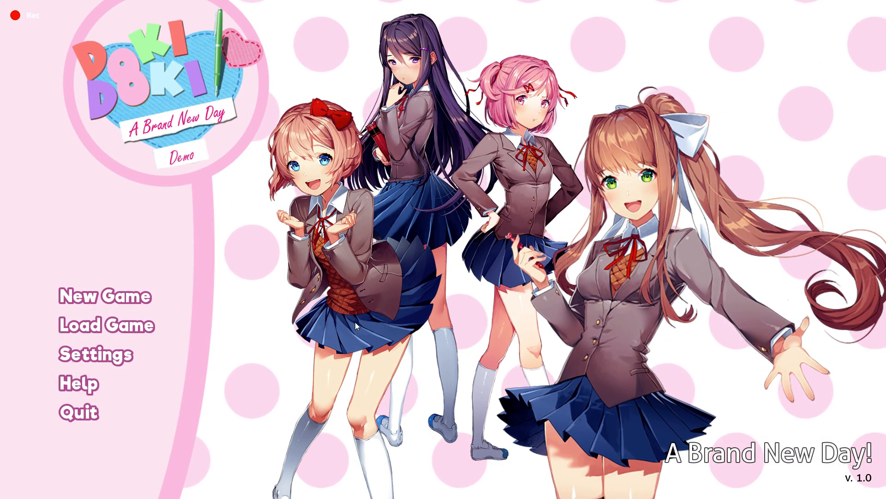
mouse_move(134, 313)
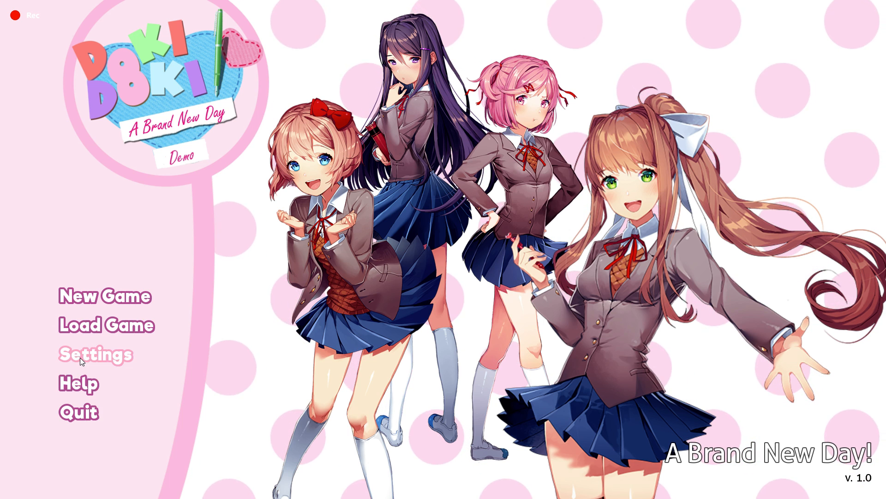
left_click(103, 296)
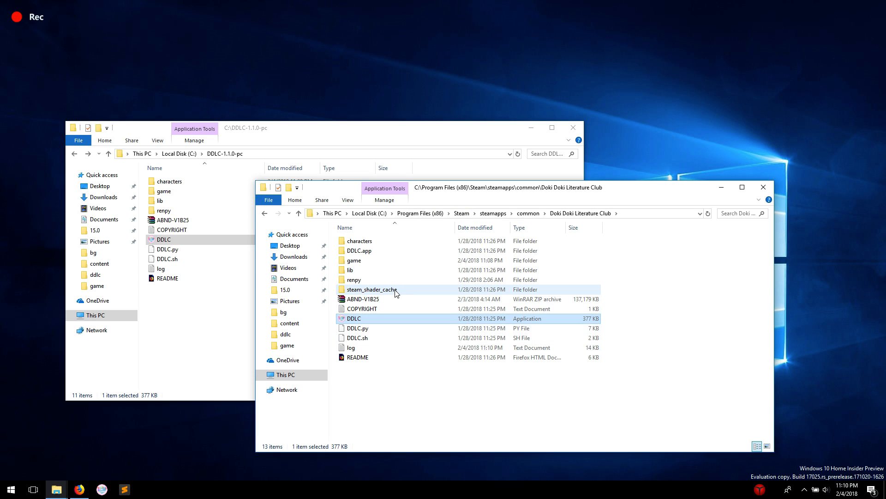
mouse_move(373, 289)
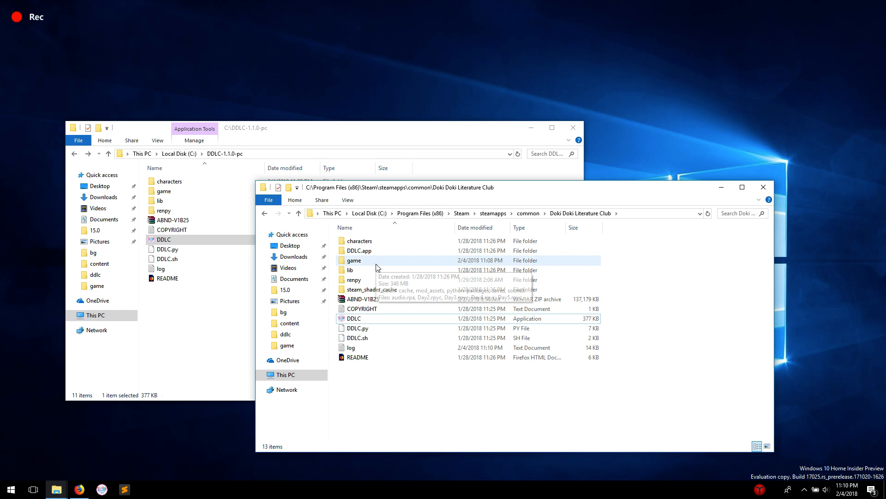
mouse_move(378, 263)
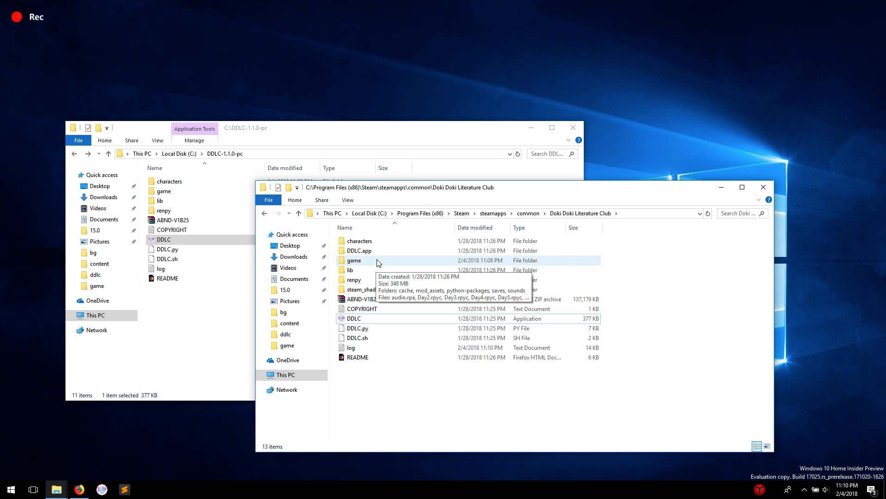
mouse_move(602, 308)
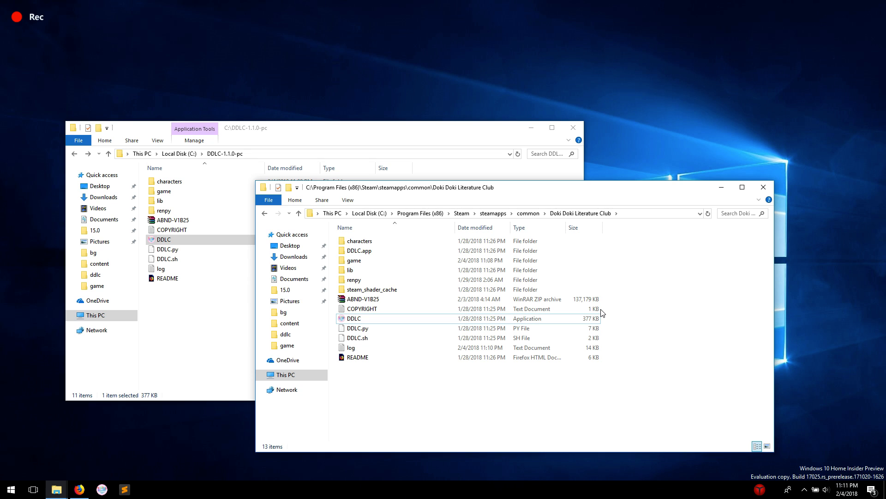
mouse_move(571, 289)
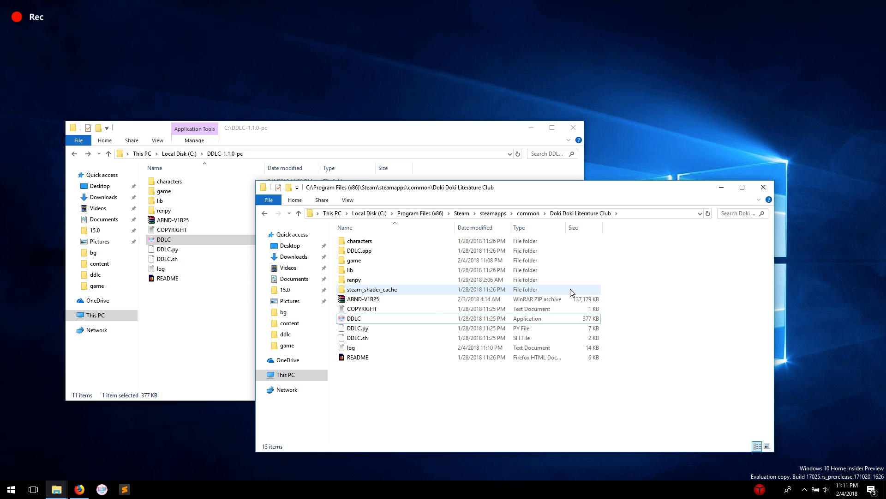
left_click(354, 260)
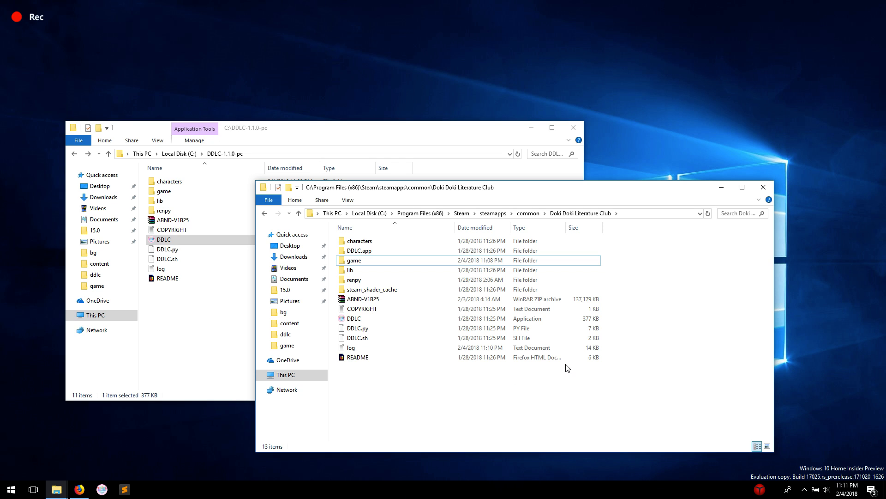
left_click(357, 357)
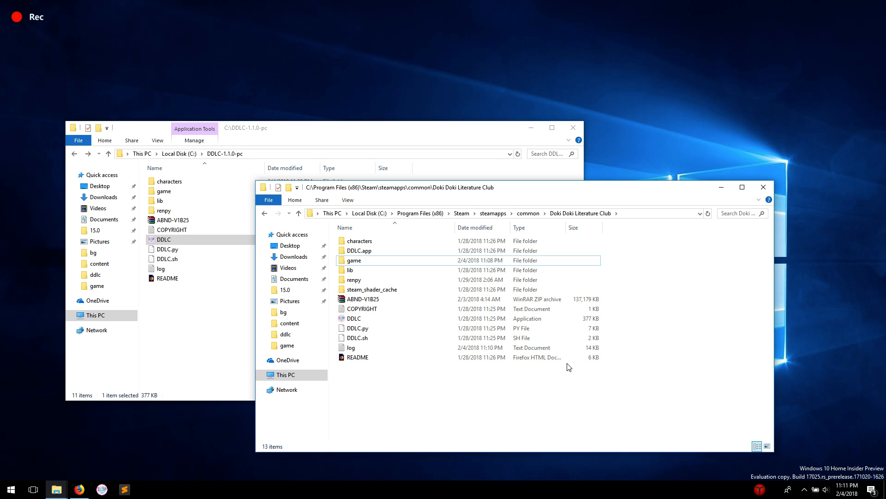
mouse_move(569, 375)
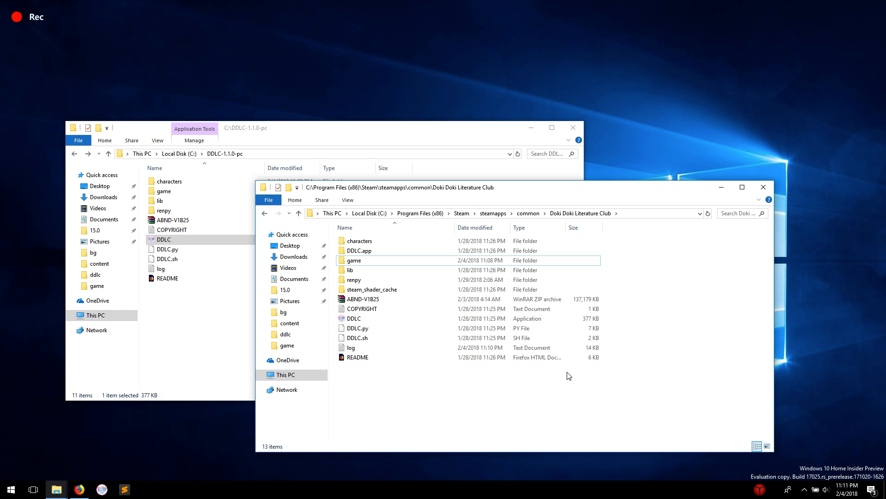
mouse_move(601, 387)
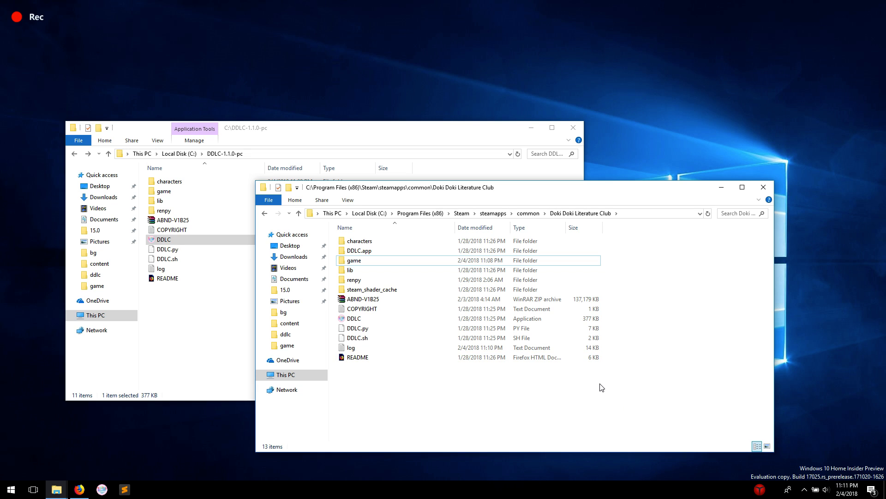